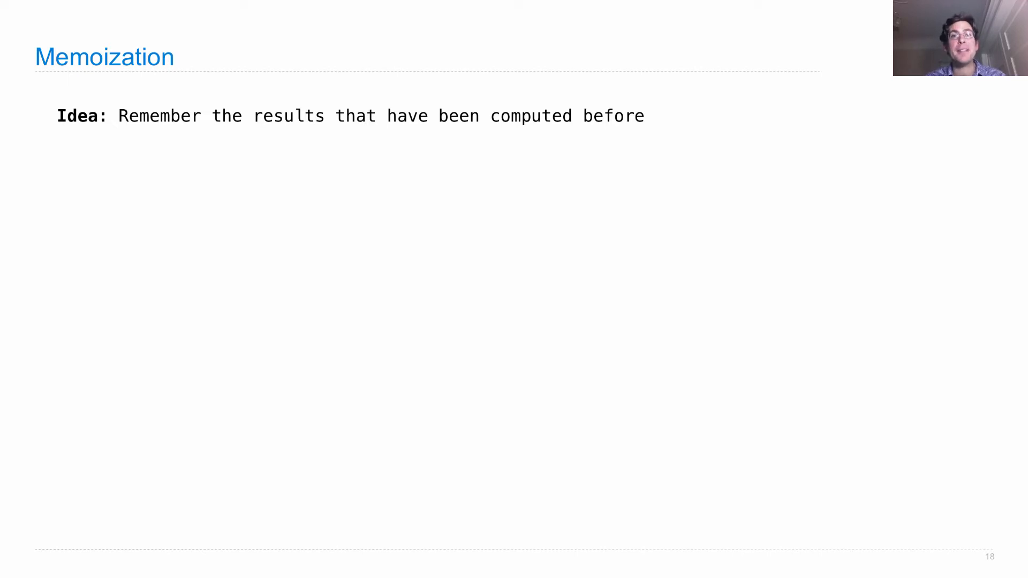
mouse_move(429, 147)
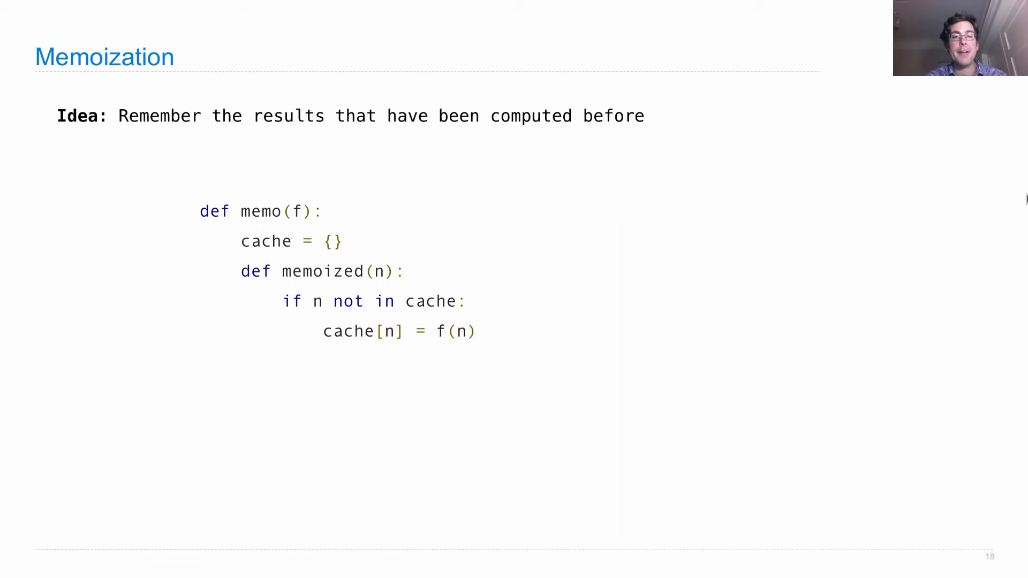
mouse_move(470, 360)
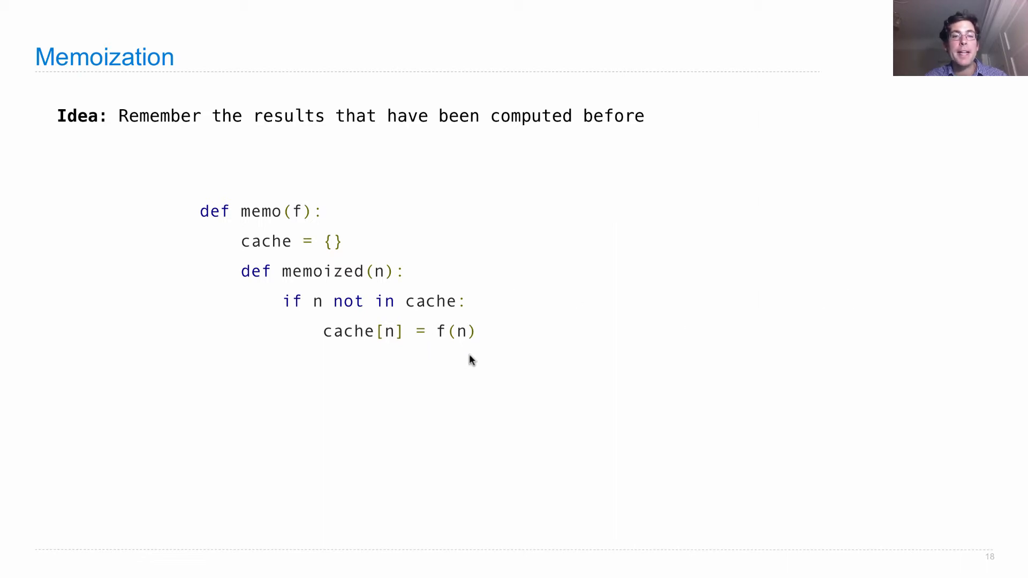
mouse_move(341, 347)
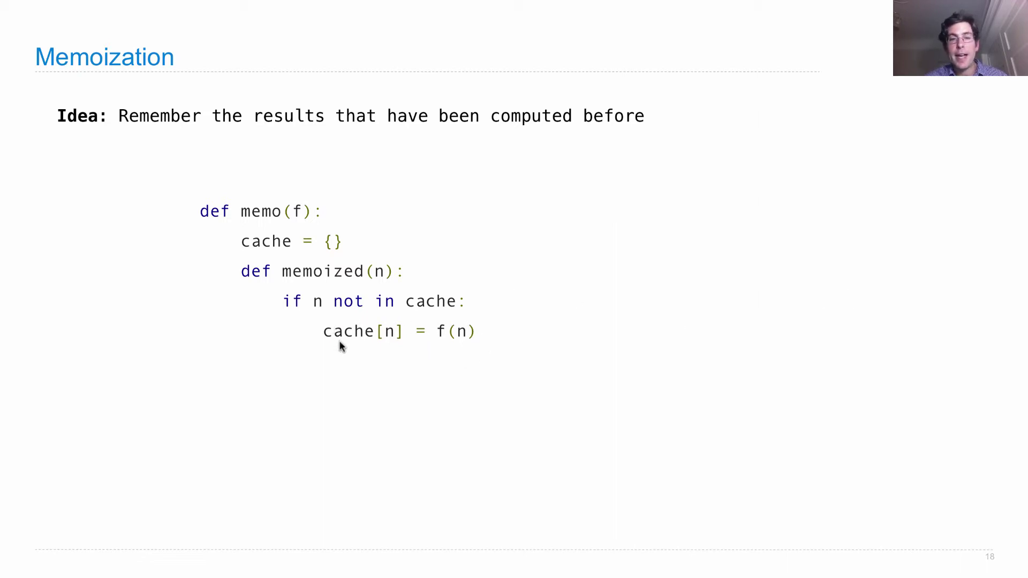
mouse_move(396, 342)
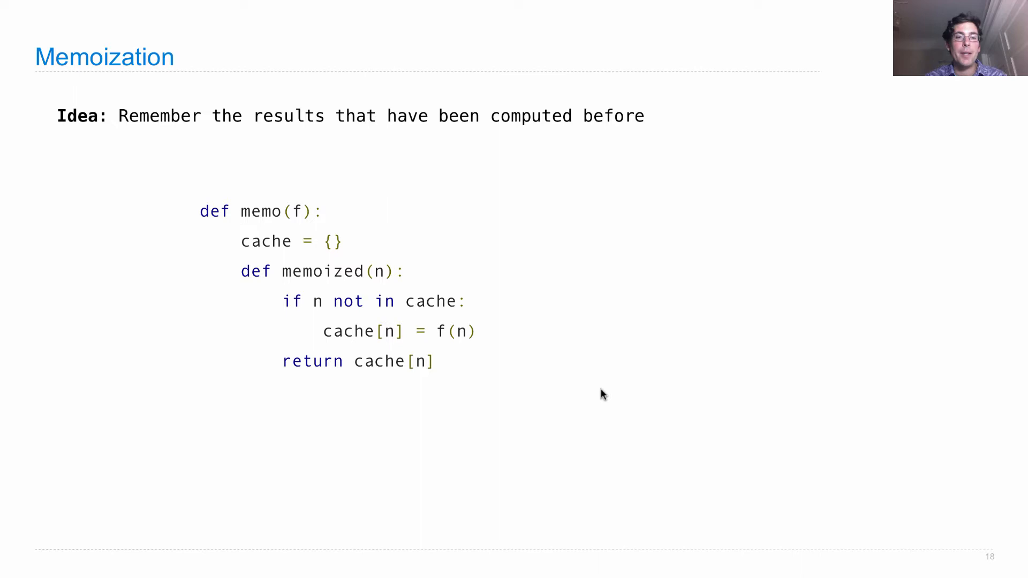
mouse_move(465, 309)
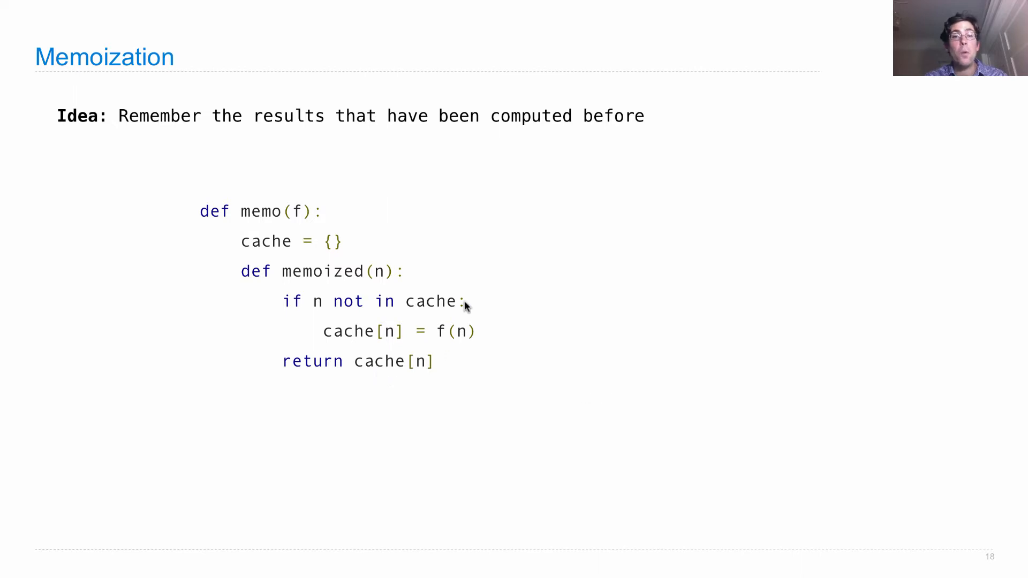
mouse_move(479, 321)
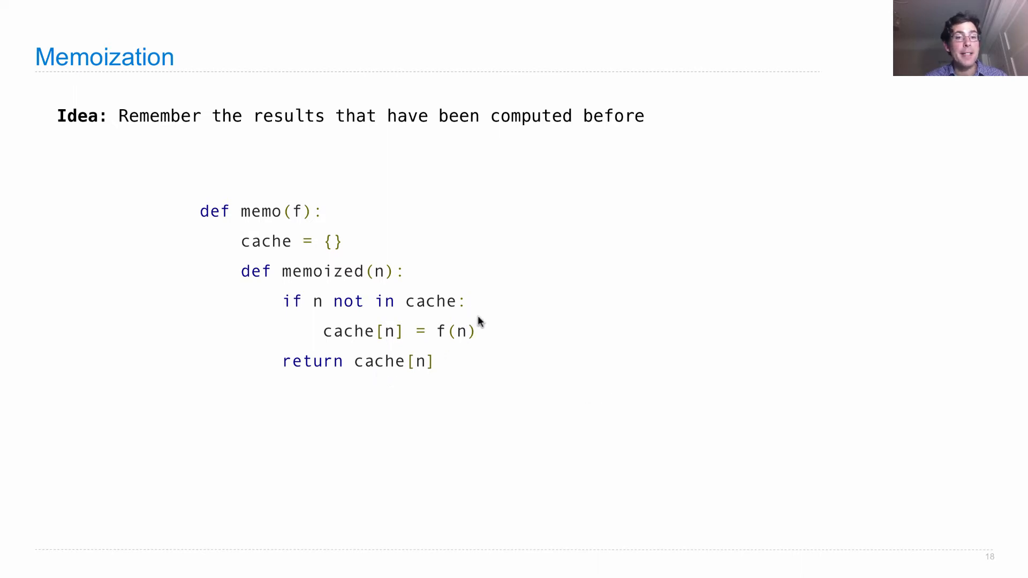
mouse_move(408, 374)
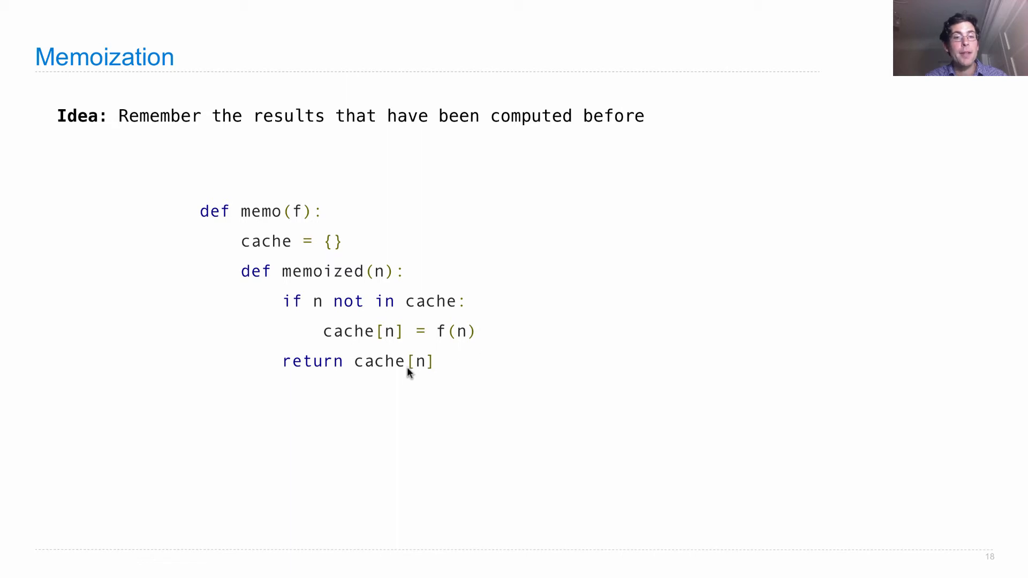
mouse_move(471, 309)
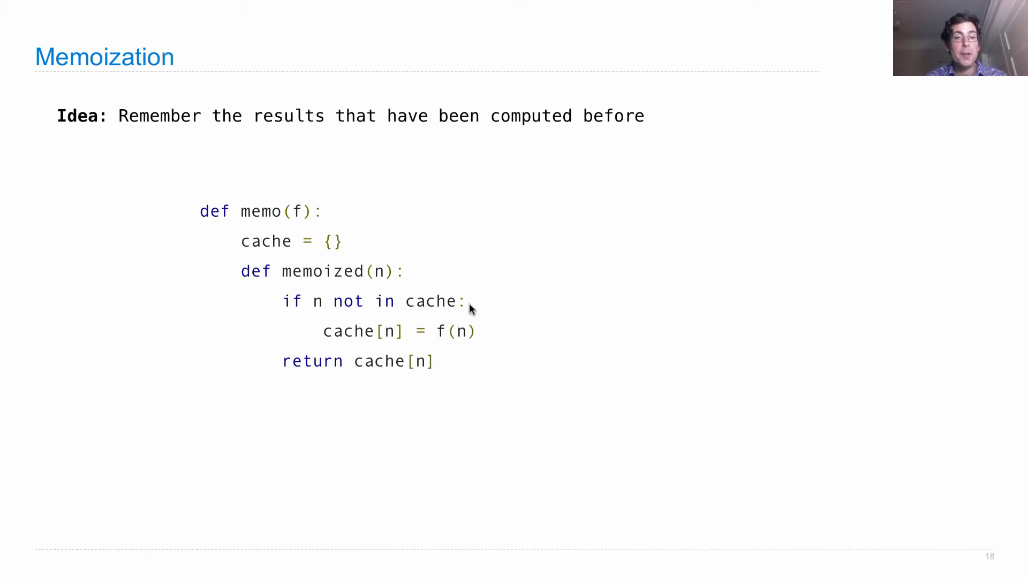
mouse_move(368, 367)
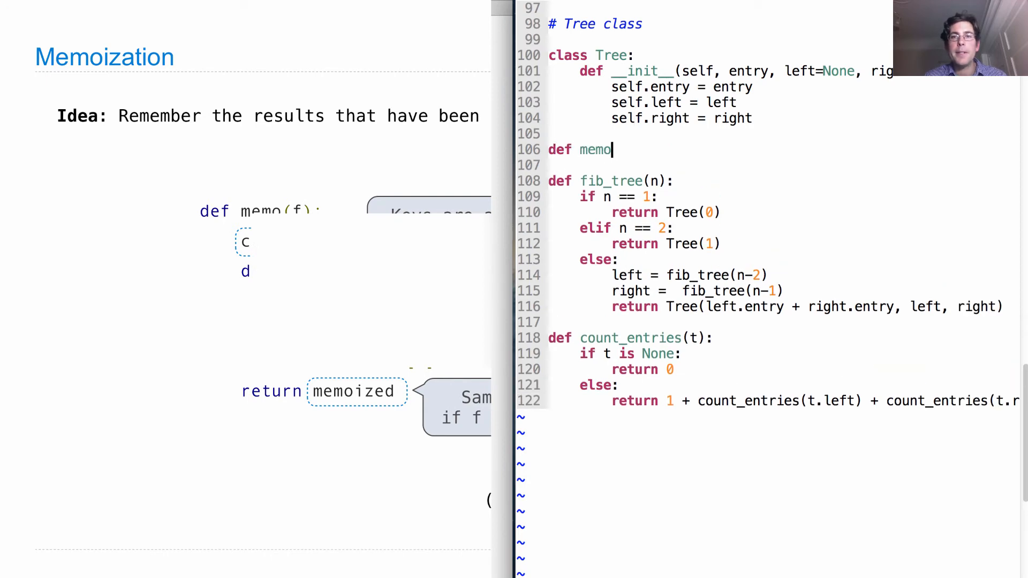
Type the memo(f) and inner memoized(n) headers with an empty cache dictionary
text((f):)
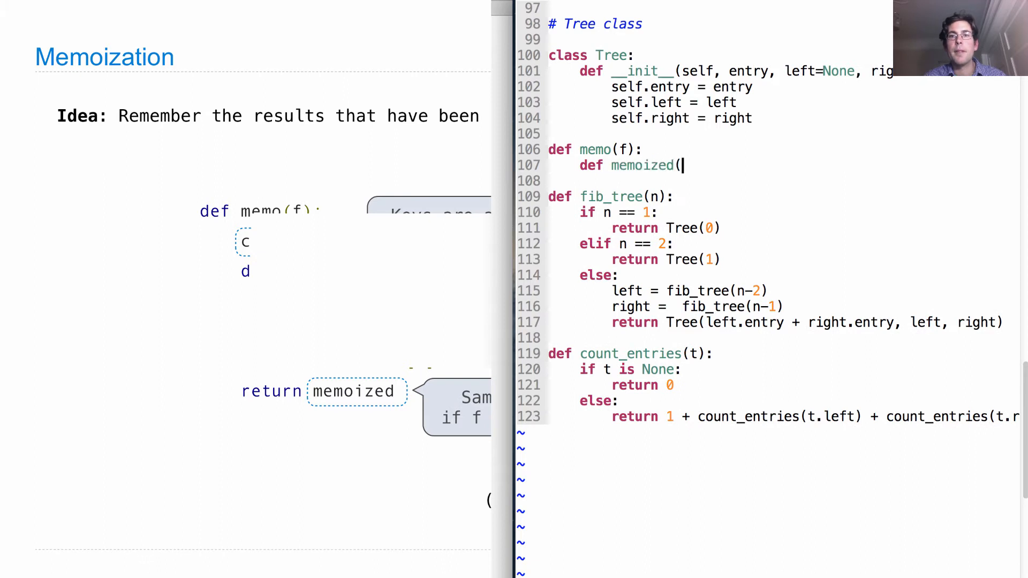
text(n):)
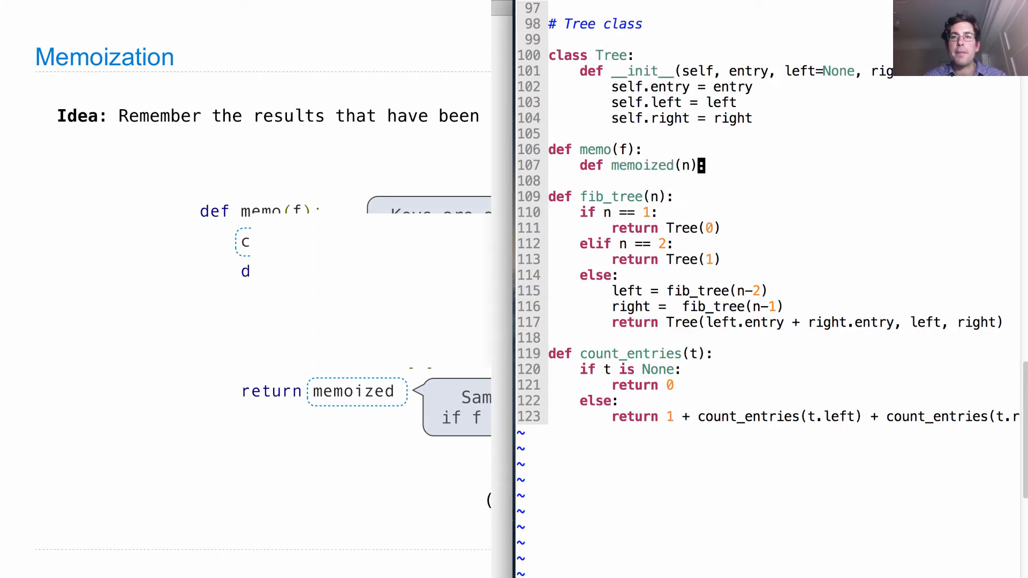
text(cache)
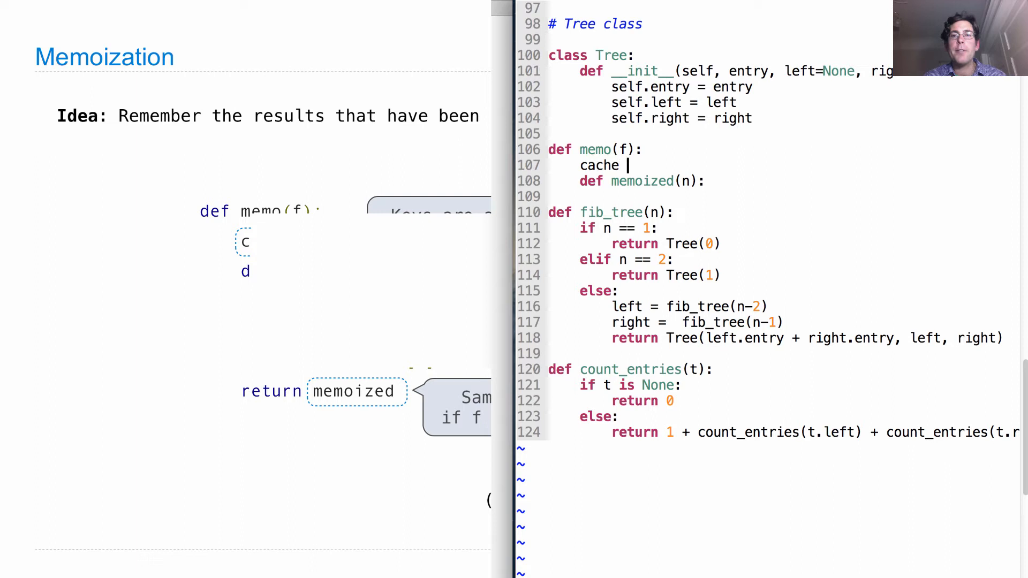
text(= {})
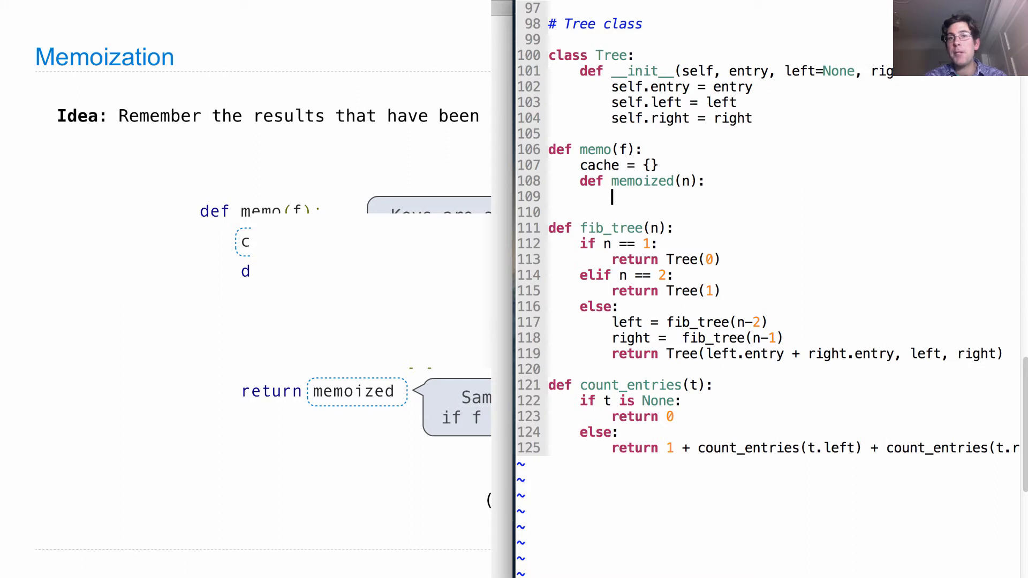
Add 'if n not in cache: cache[n] = f(n)' inside memoized
text(if)
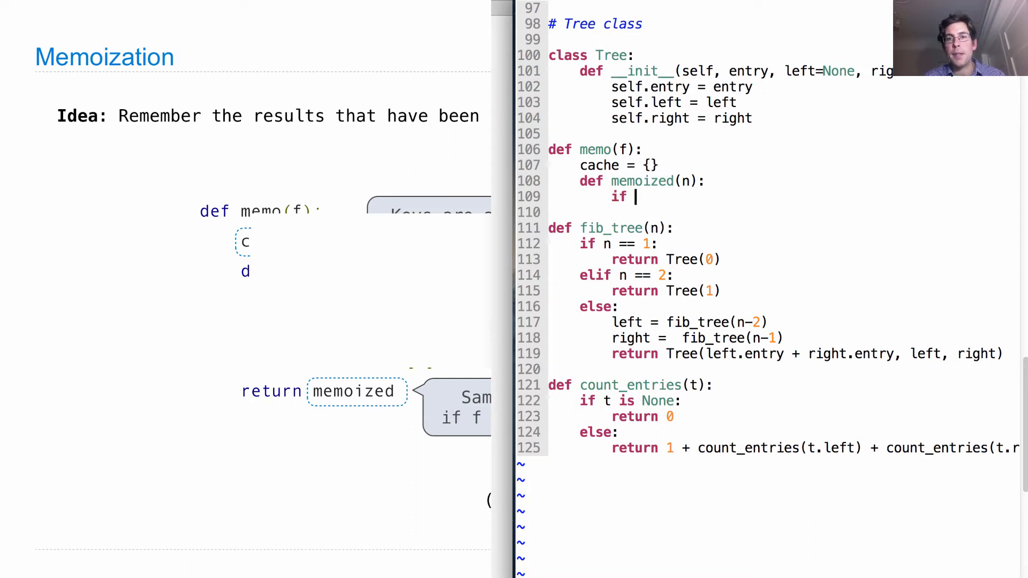
text(n not in cache:)
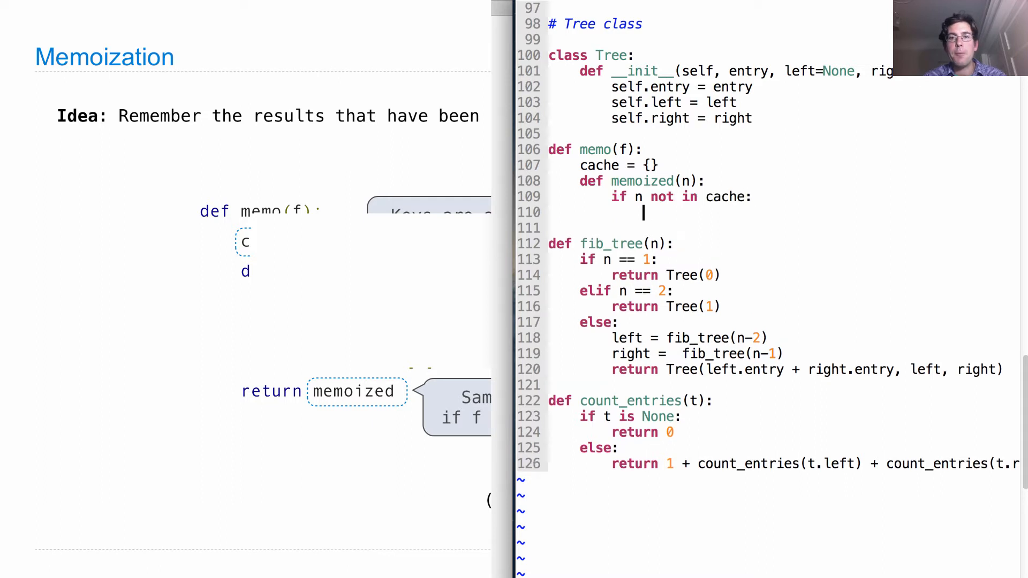
text(cach)
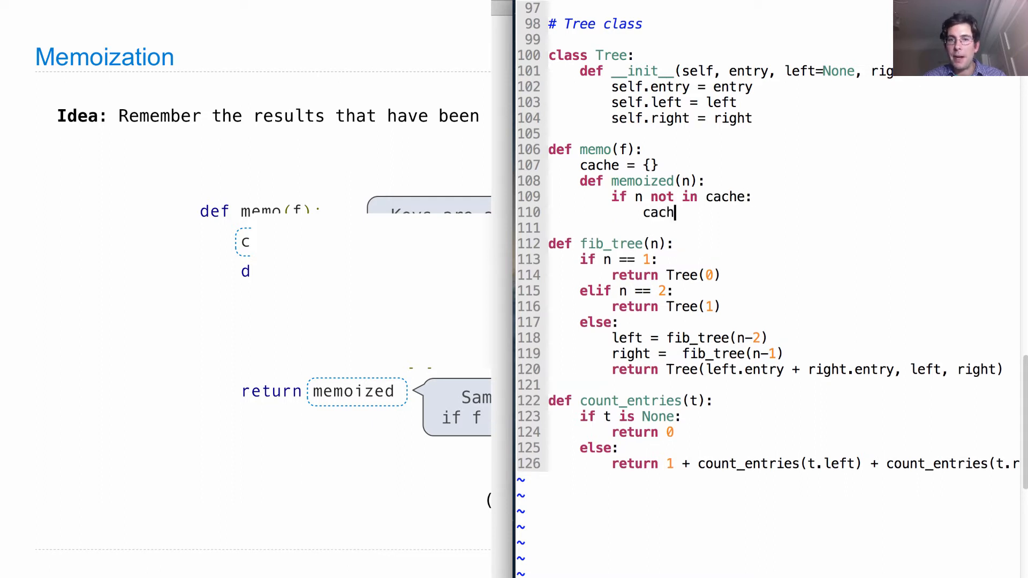
text(e[n] =)
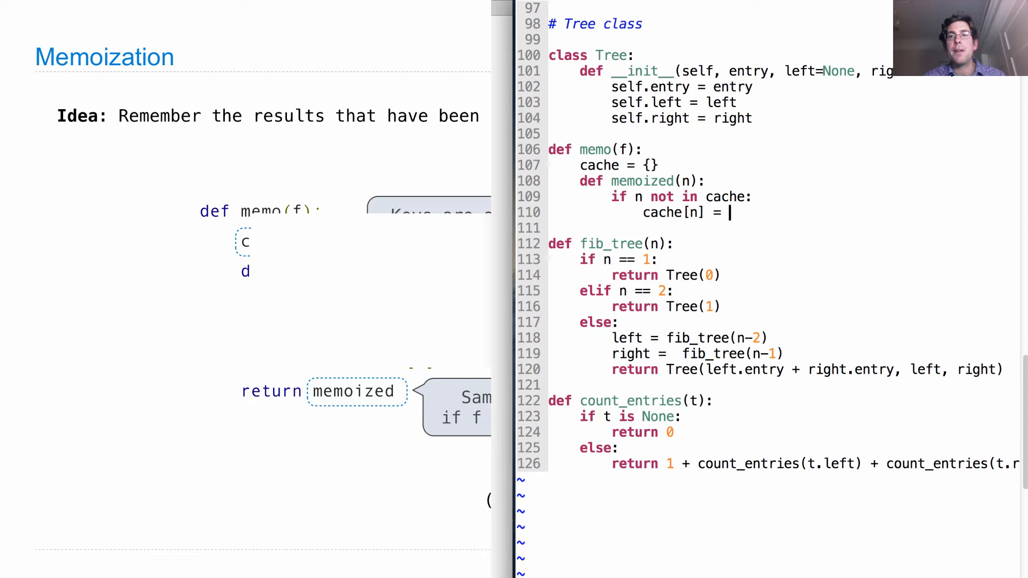
text(f(n))
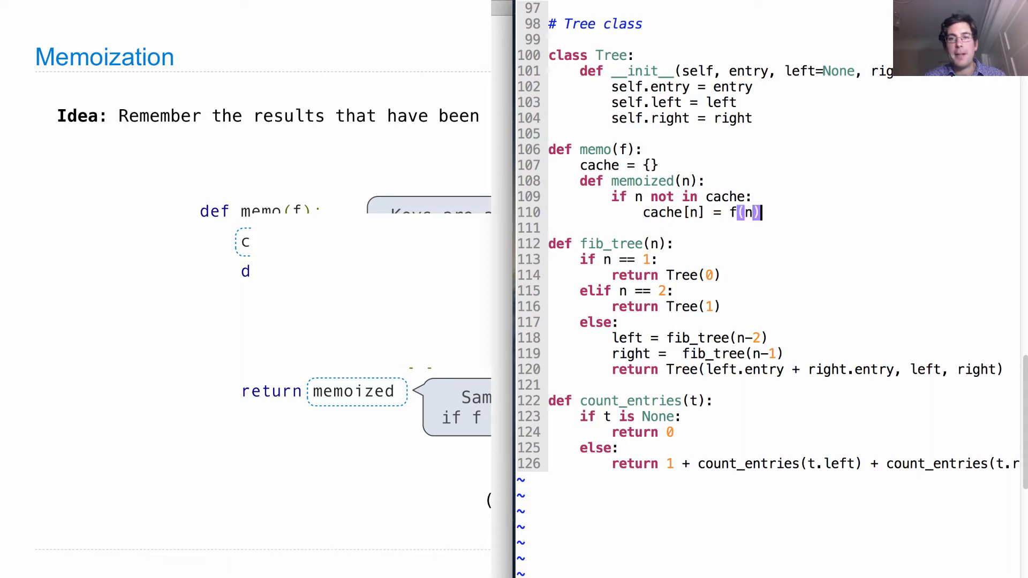
key(Return)
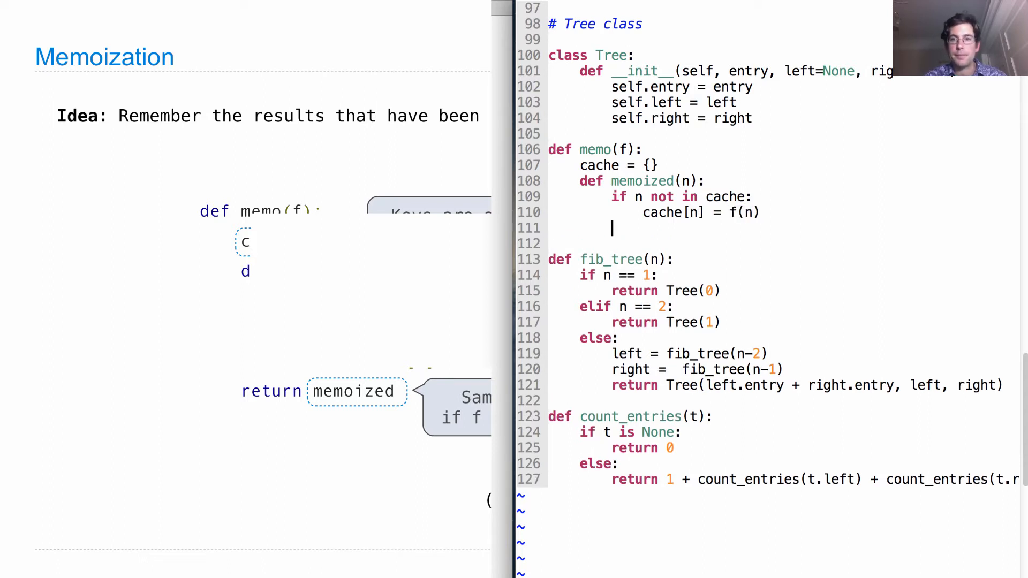
text(return cache[)
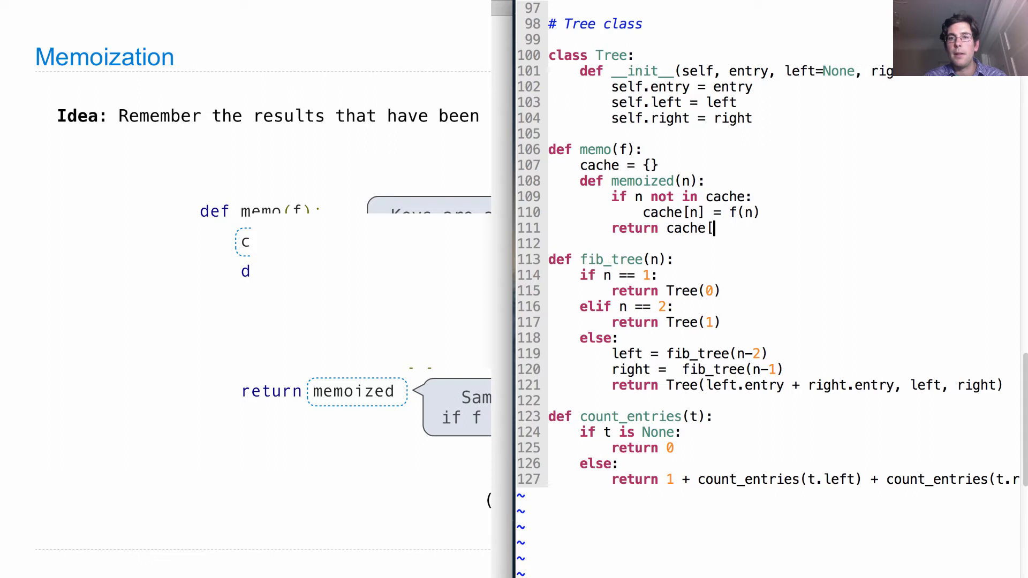
text(n])
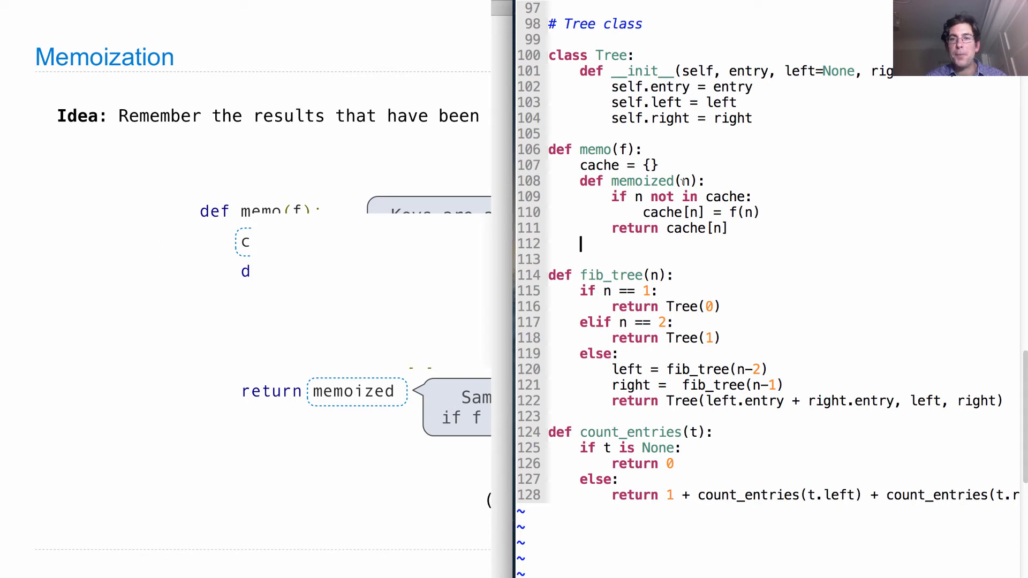
text(retur)
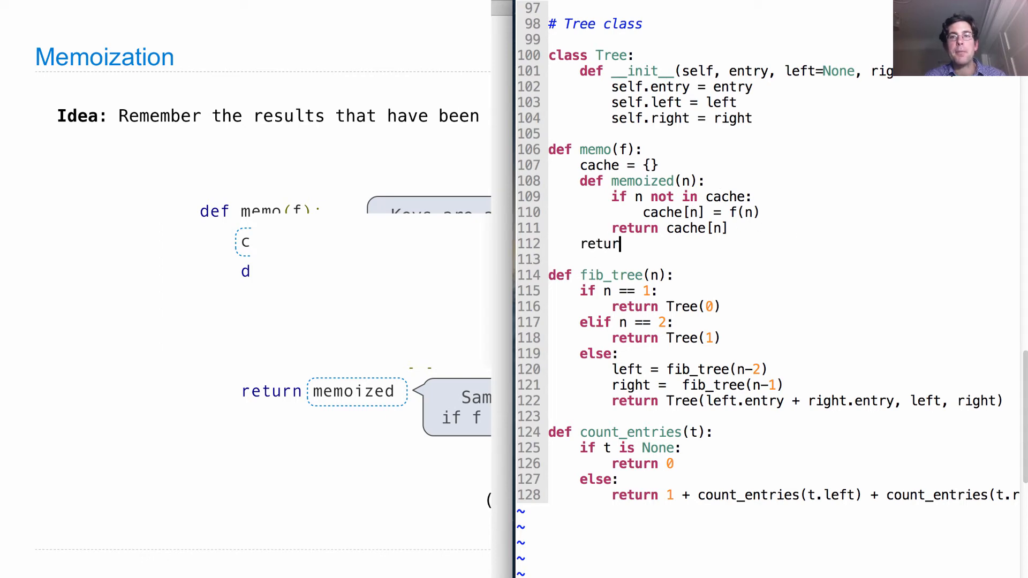
text(n memoized)
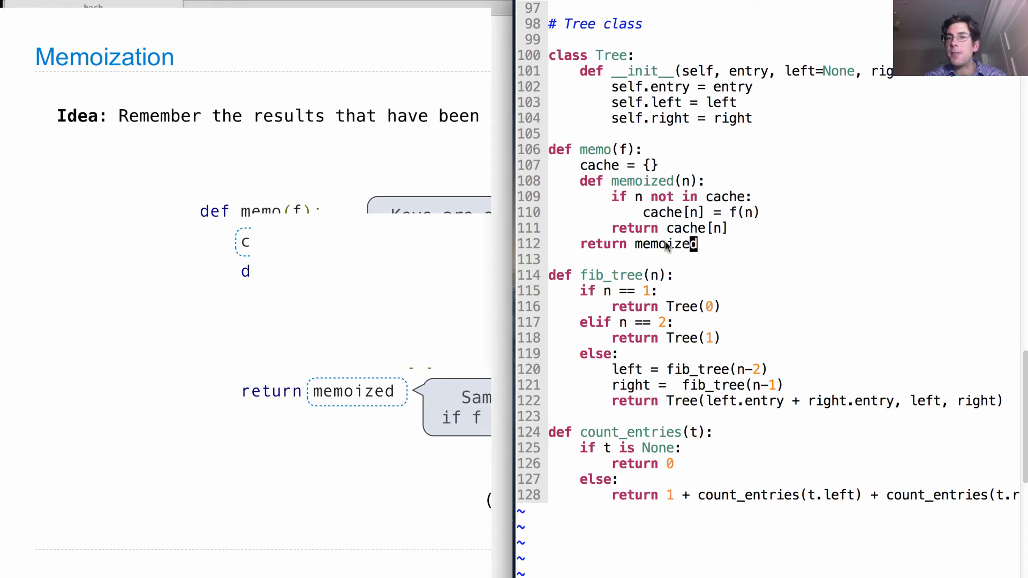
mouse_move(636, 188)
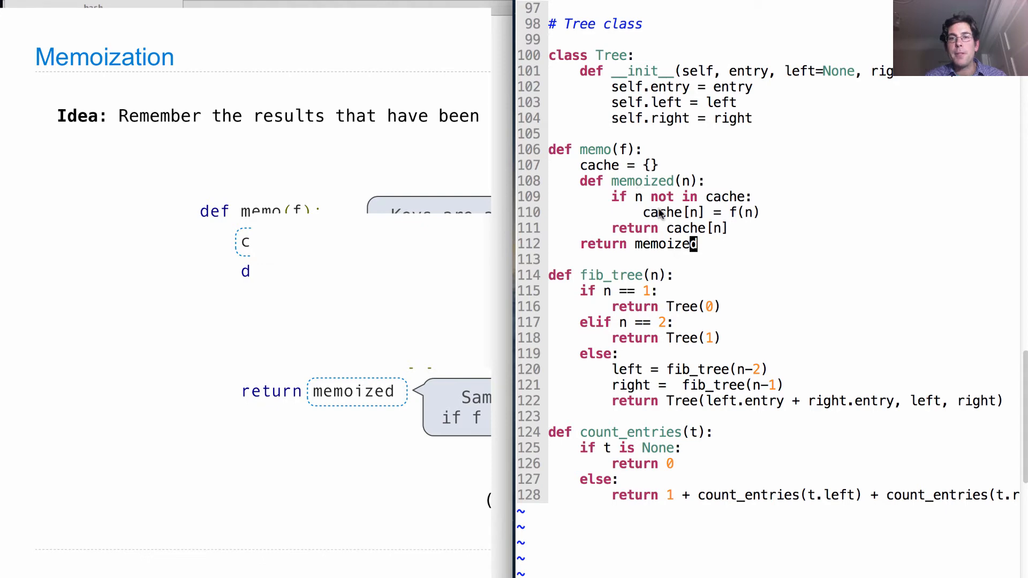
mouse_move(730, 226)
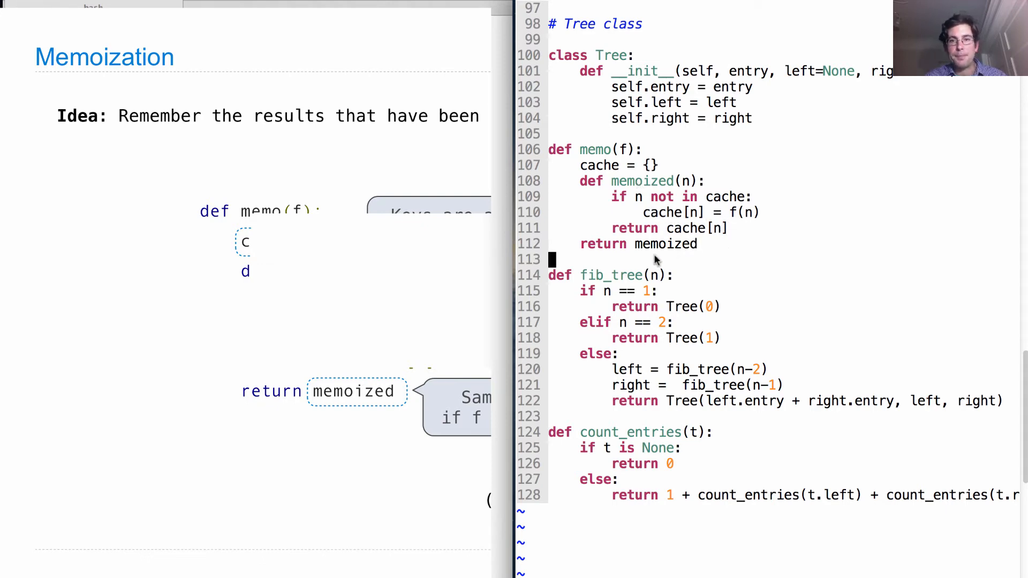
text(@memo)
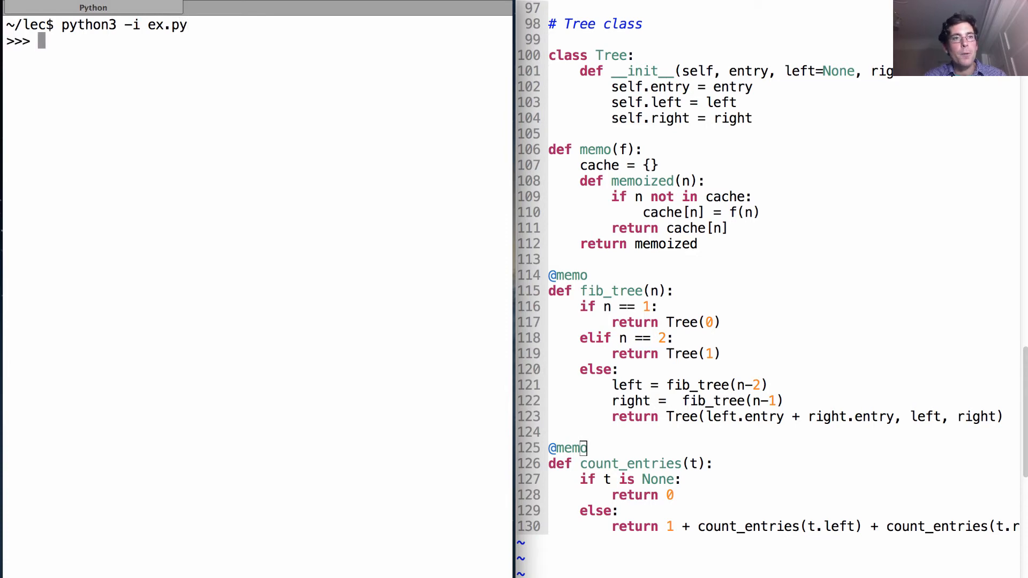
Build t = fib_tree(35) at the Python prompt and confirm count_entries(t) returns 18454929
text(t = fib_tree(35)
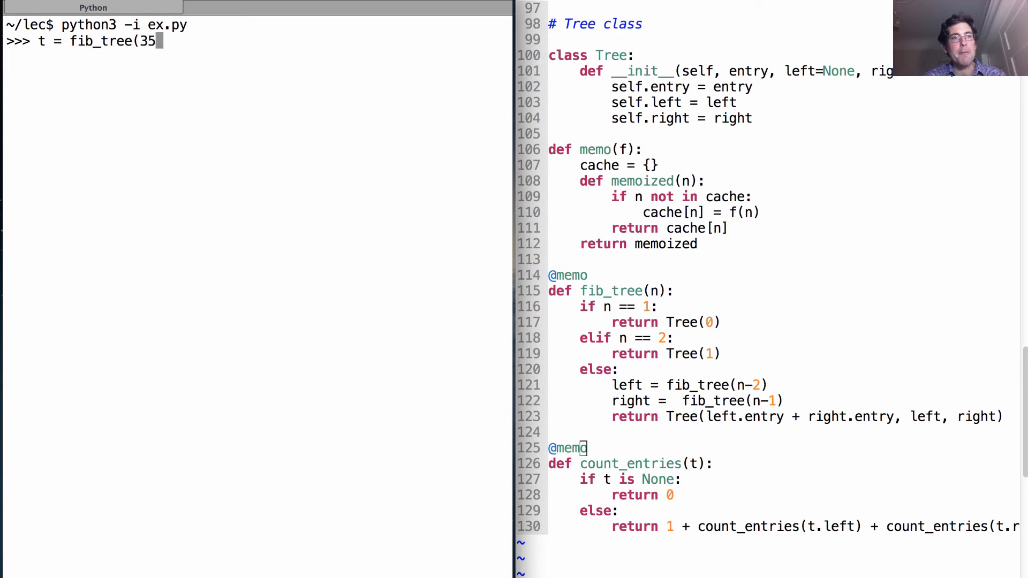
key(Return)
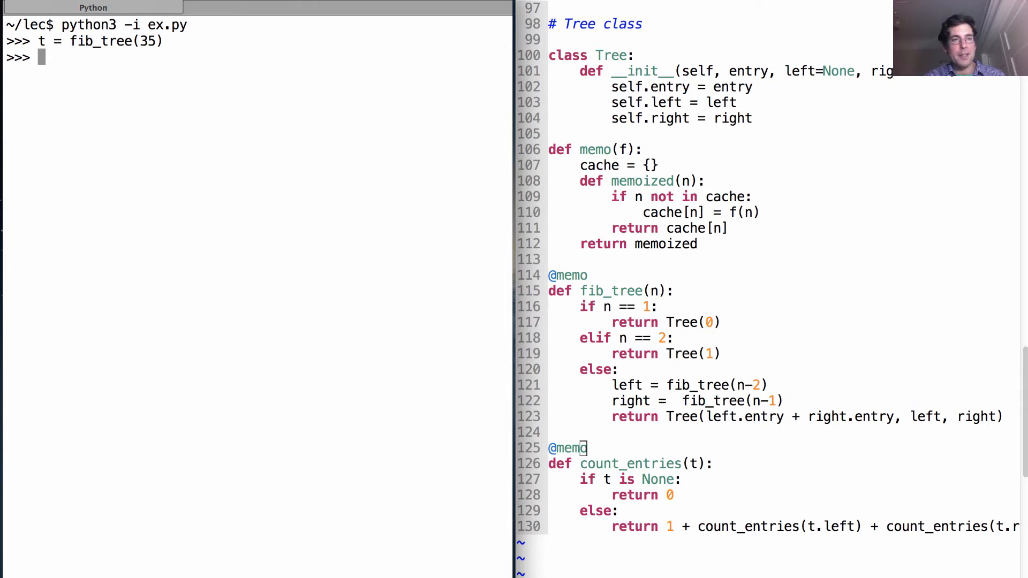
text(count_entries(t)
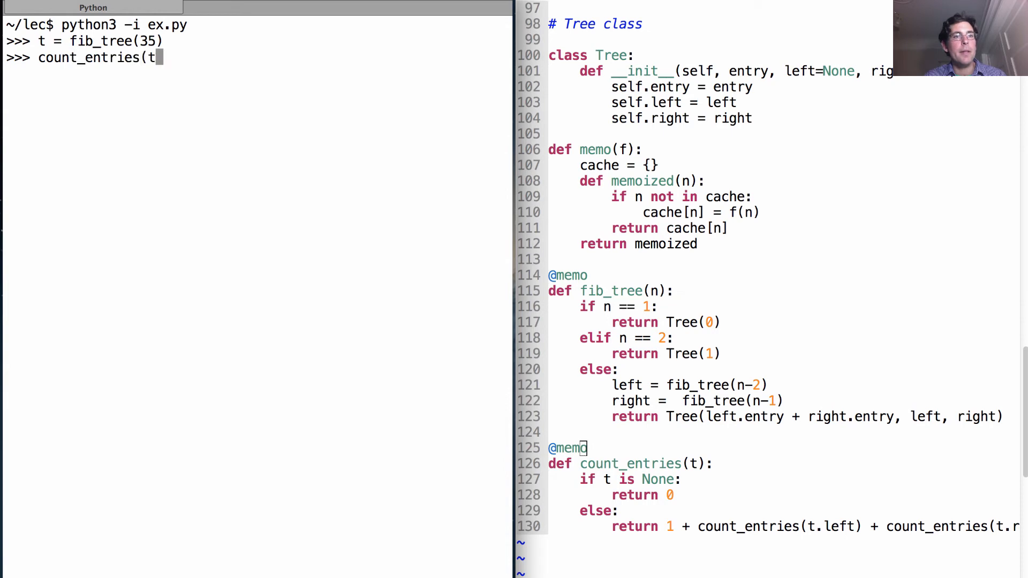
key(Return)
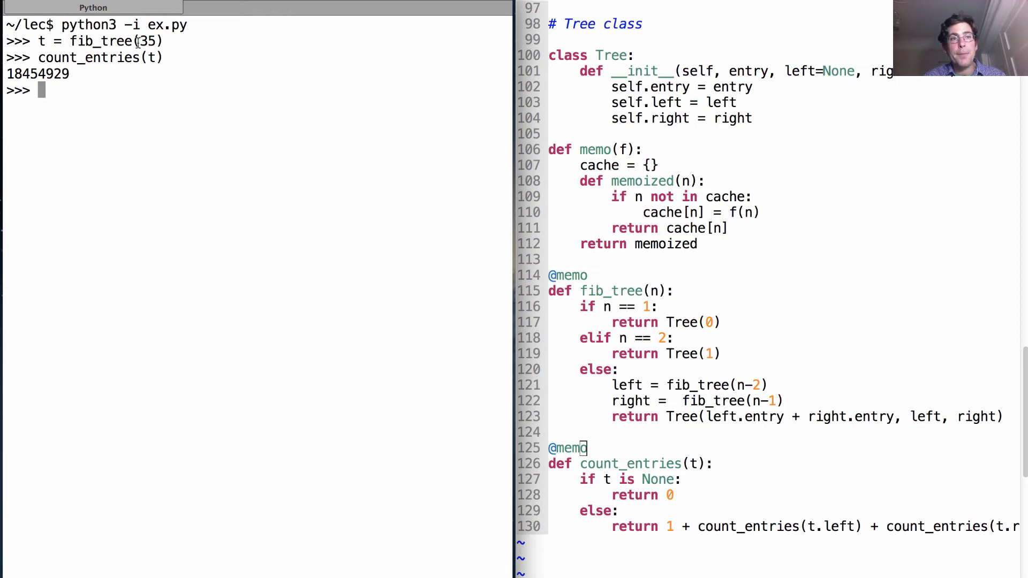
mouse_move(759, 385)
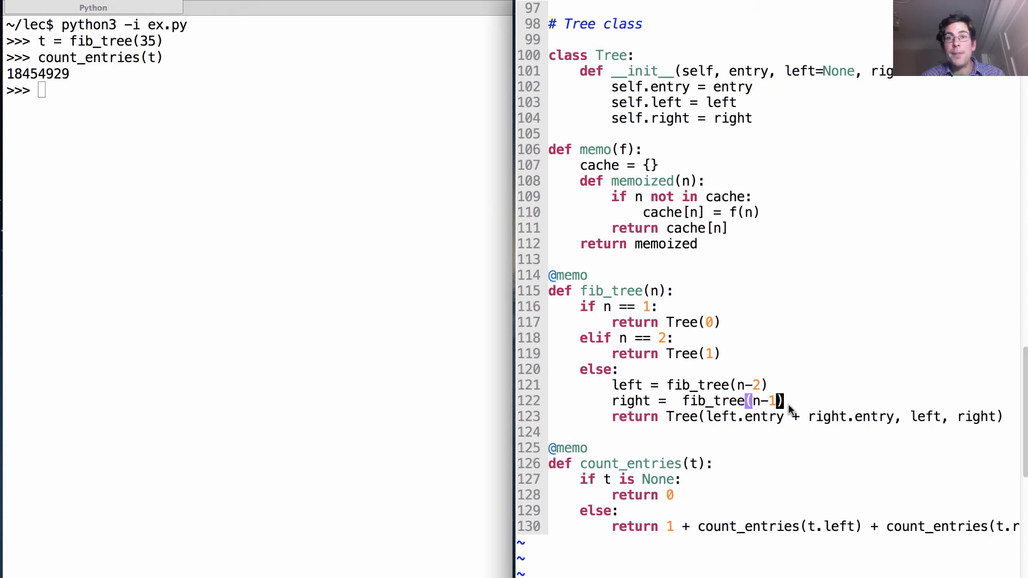
mouse_move(607, 156)
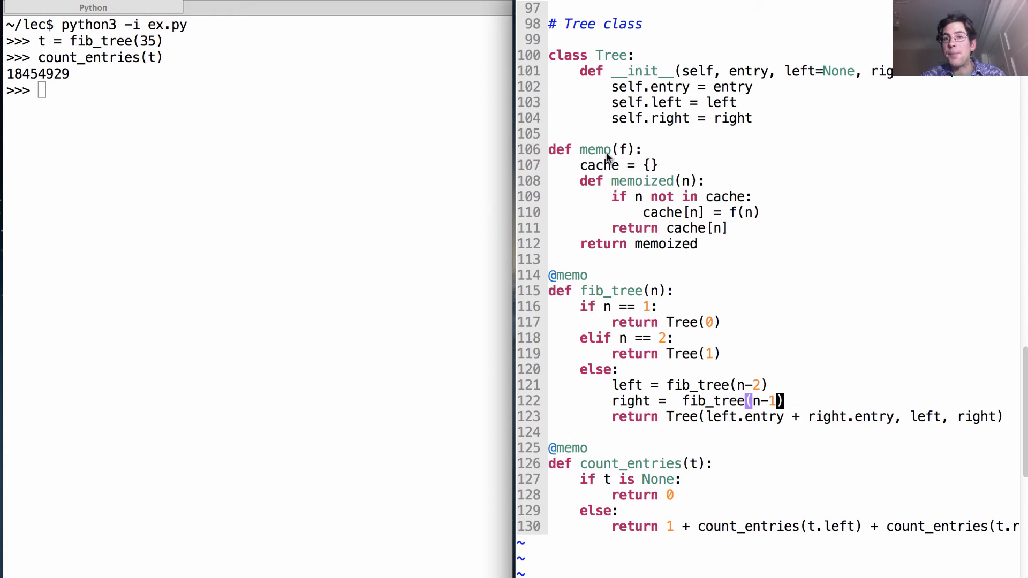